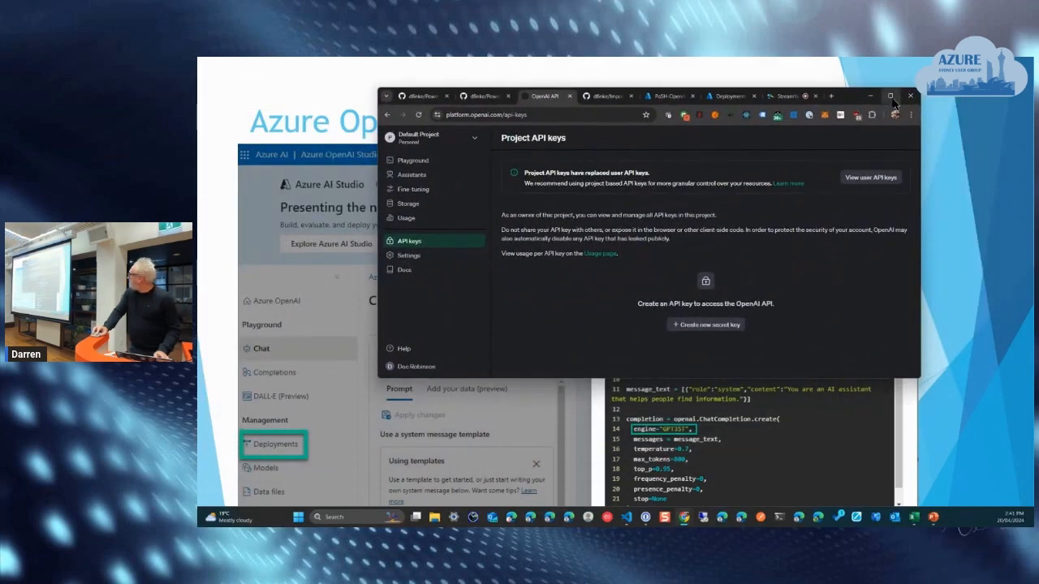
Maximize the browser and show the legacy user API keys list with its two secret keys.
left_click(889, 96)
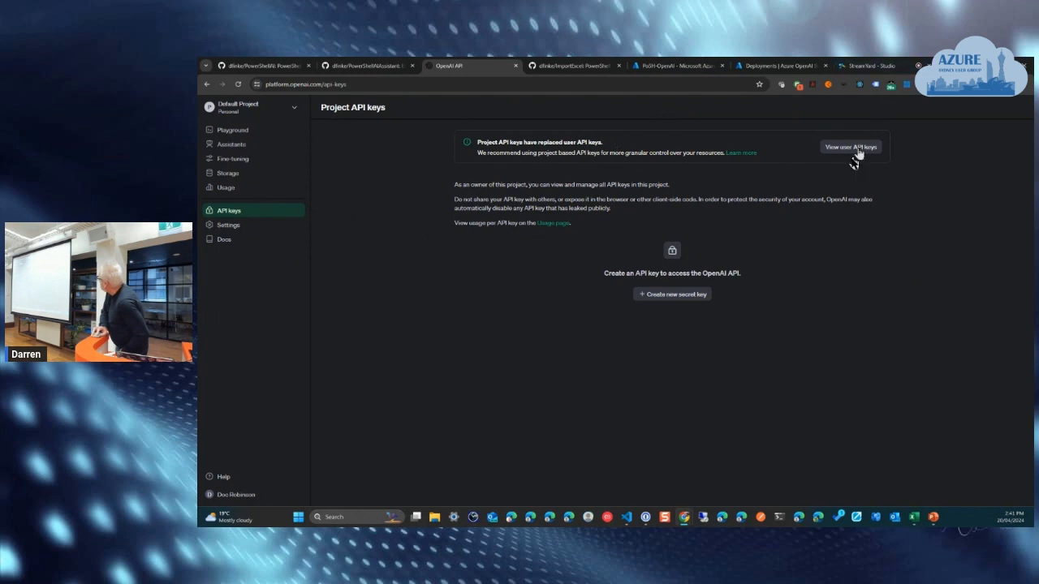
left_click(850, 147)
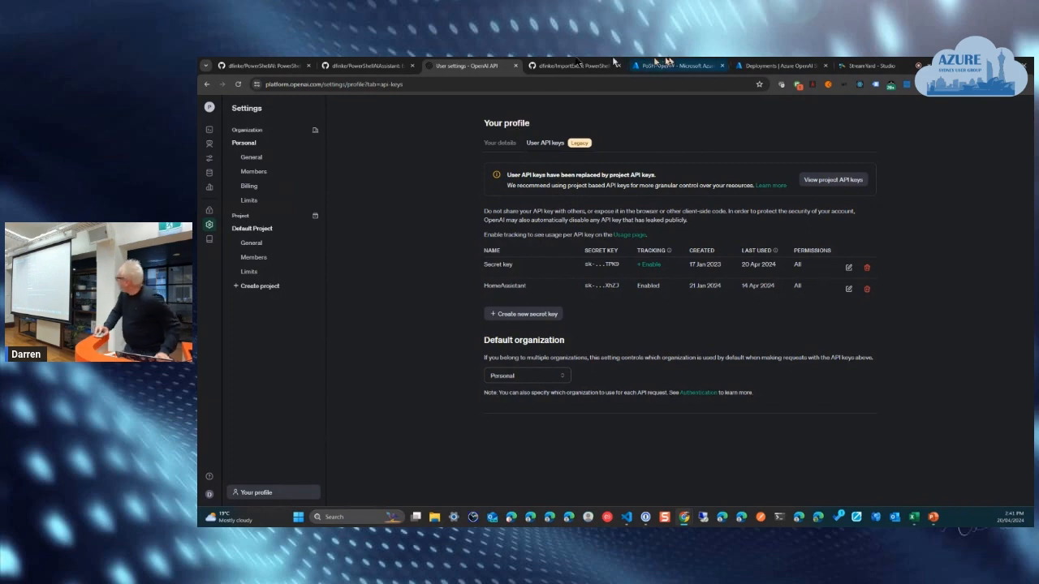
Return to the PoSH-OpenAI Azure tab and refresh after the connection error.
left_click(674, 65)
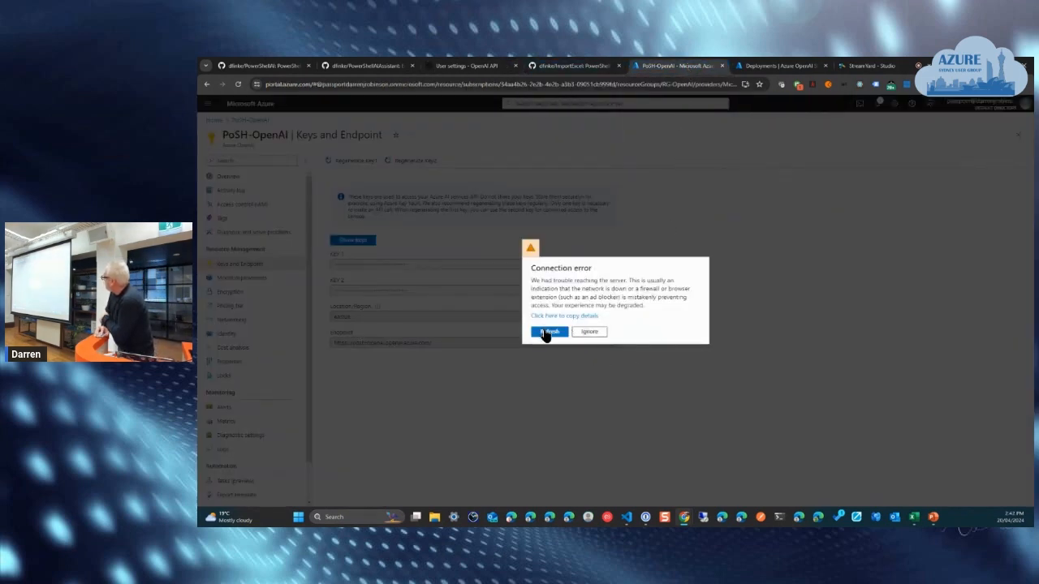
left_click(548, 332)
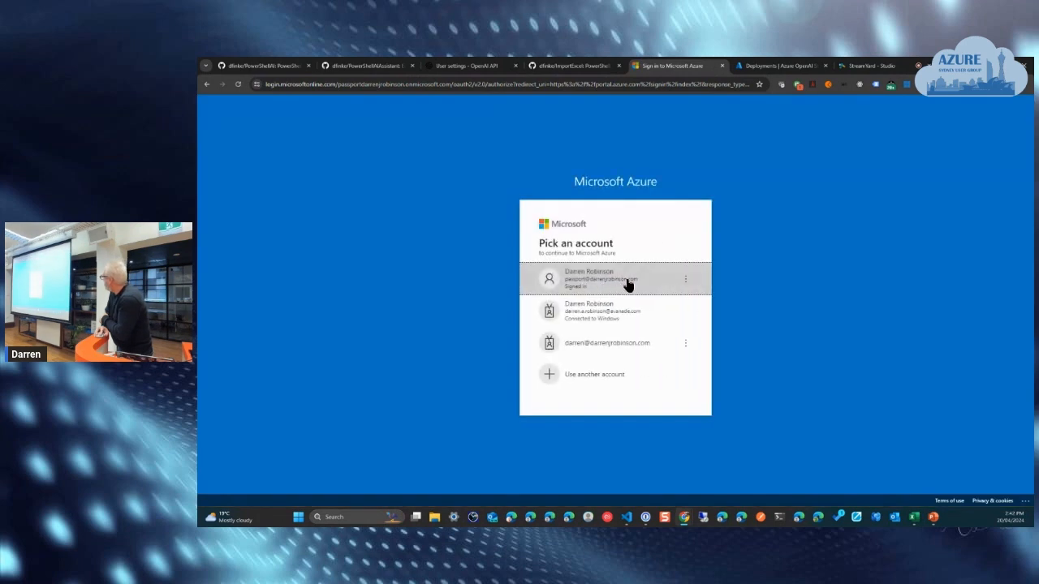
Sign in with the existing account to reach PoSH-OpenAI's Keys and Endpoint page.
left_click(601, 278)
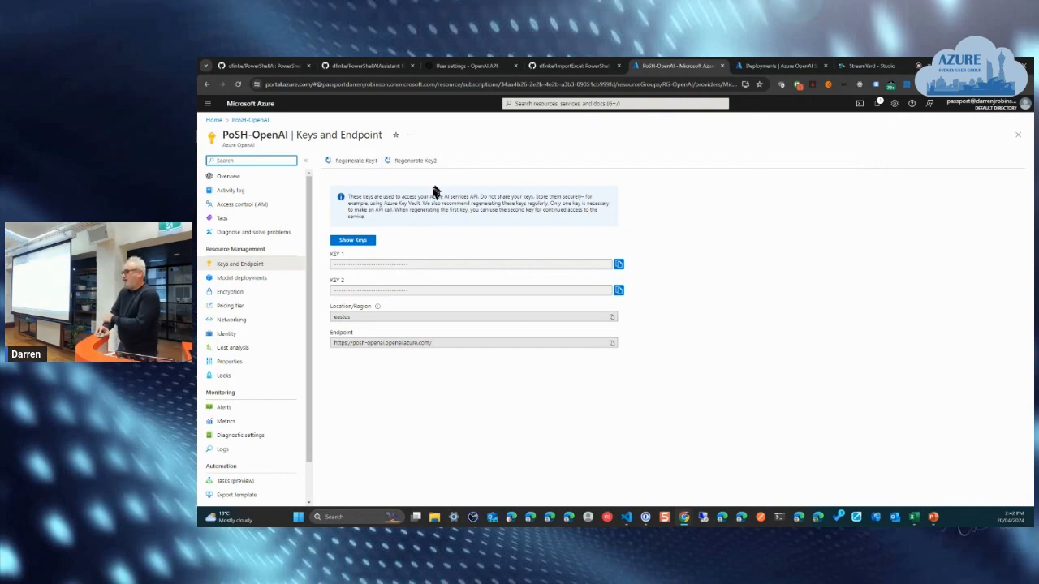
mouse_move(433, 214)
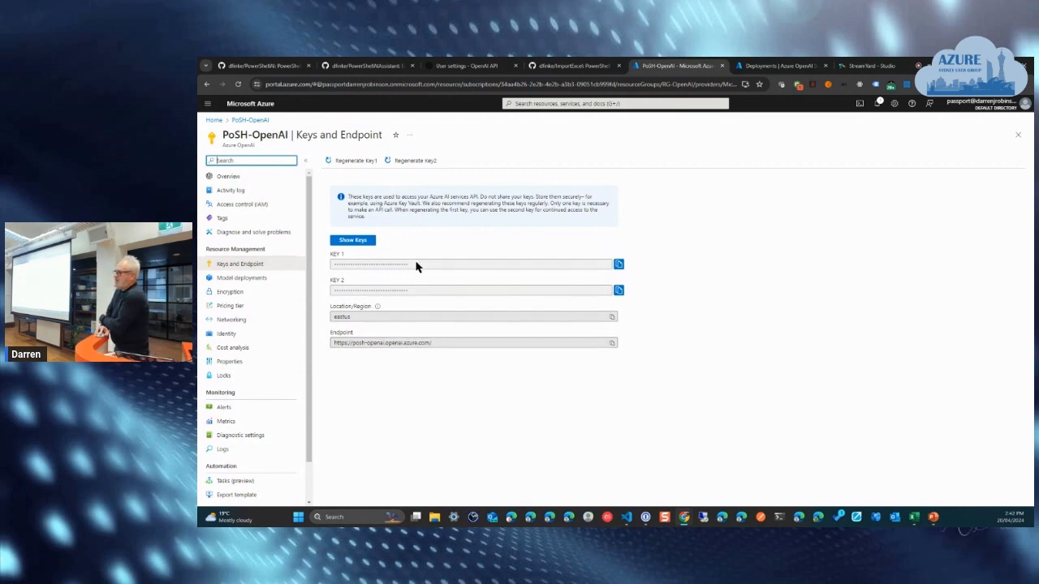
mouse_move(433, 327)
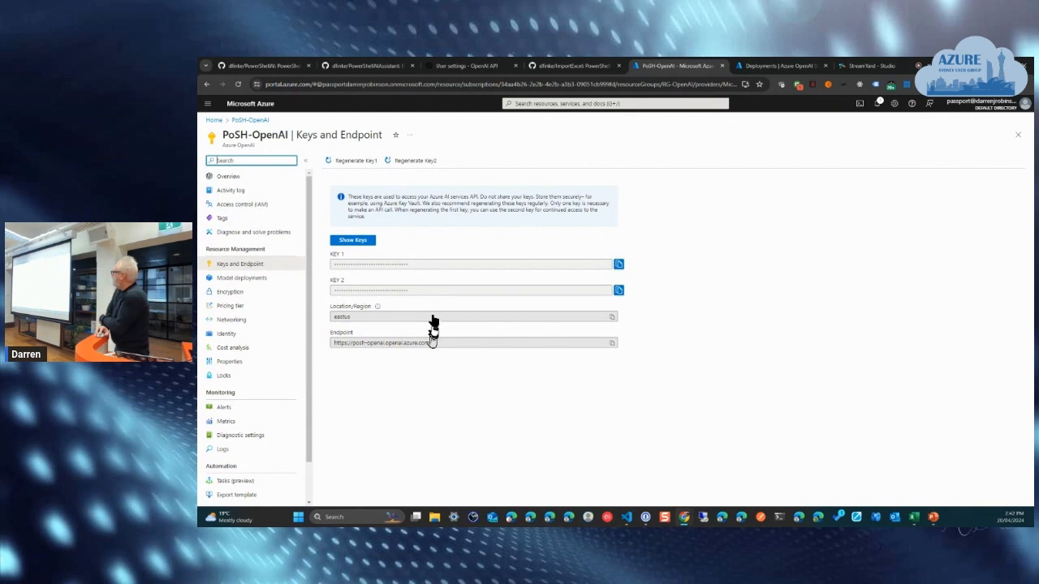
mouse_move(431, 358)
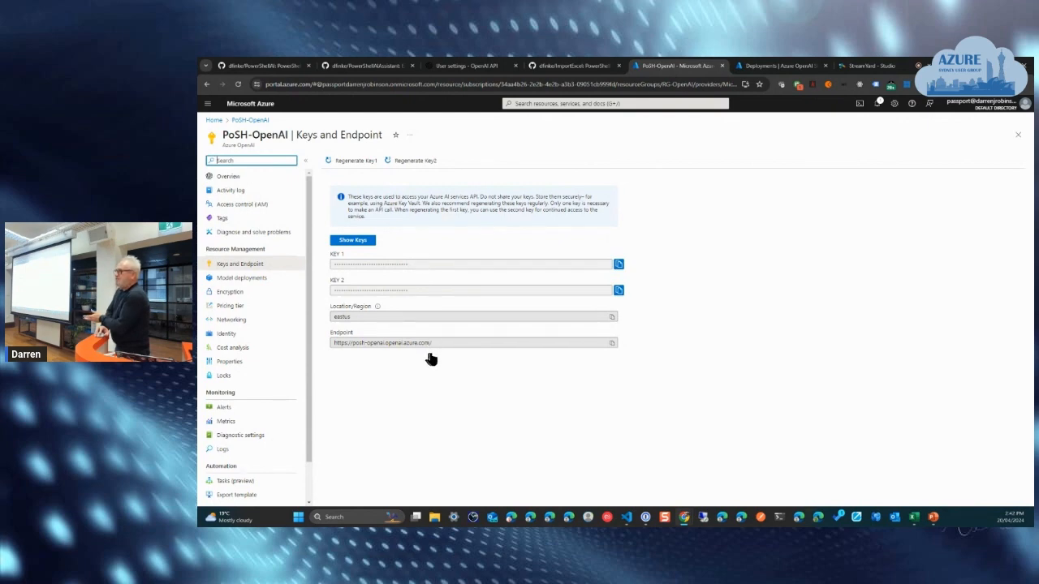
mouse_move(489, 173)
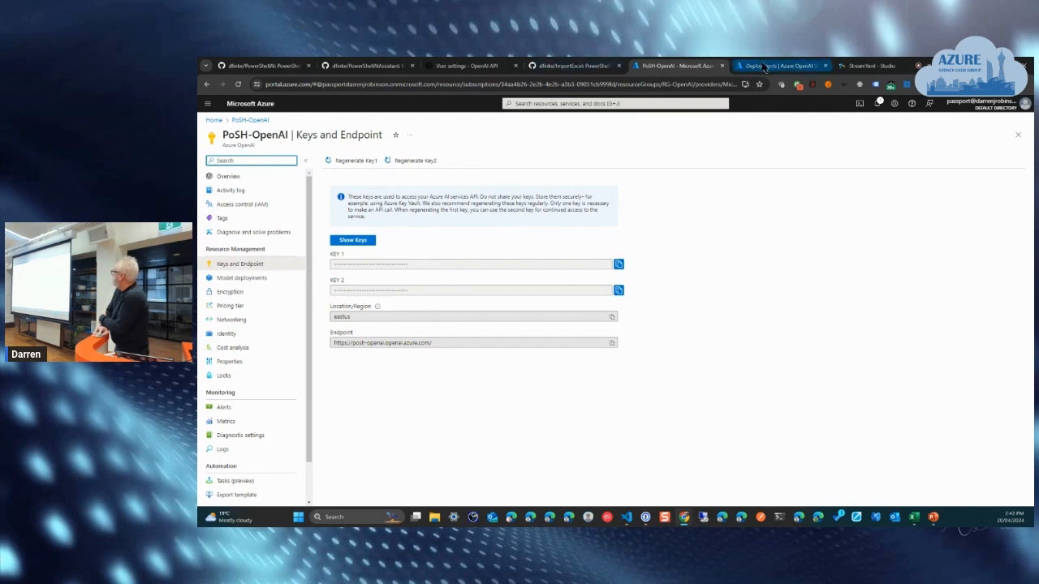
left_click(779, 66)
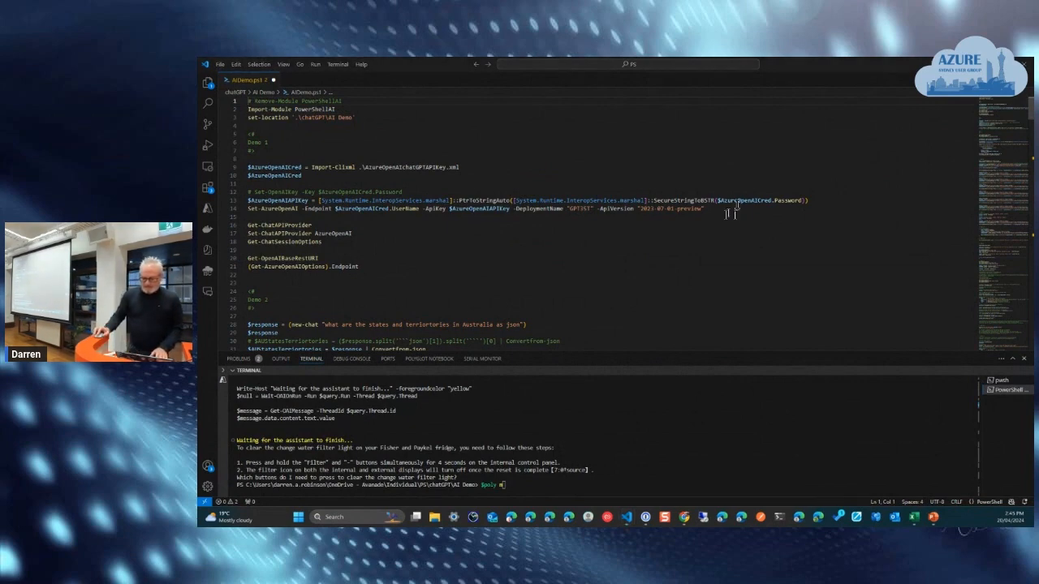
mouse_move(703, 200)
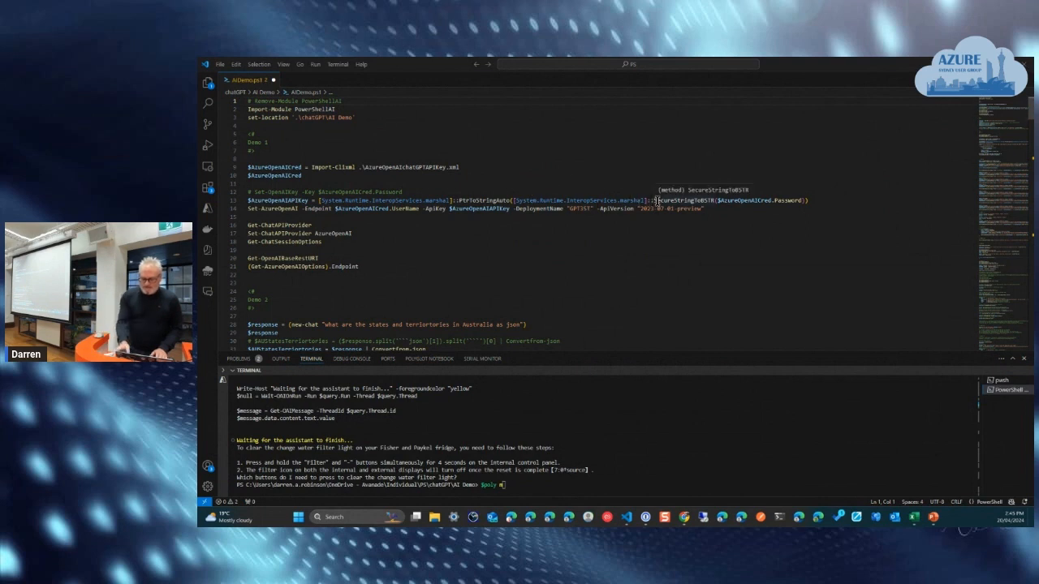